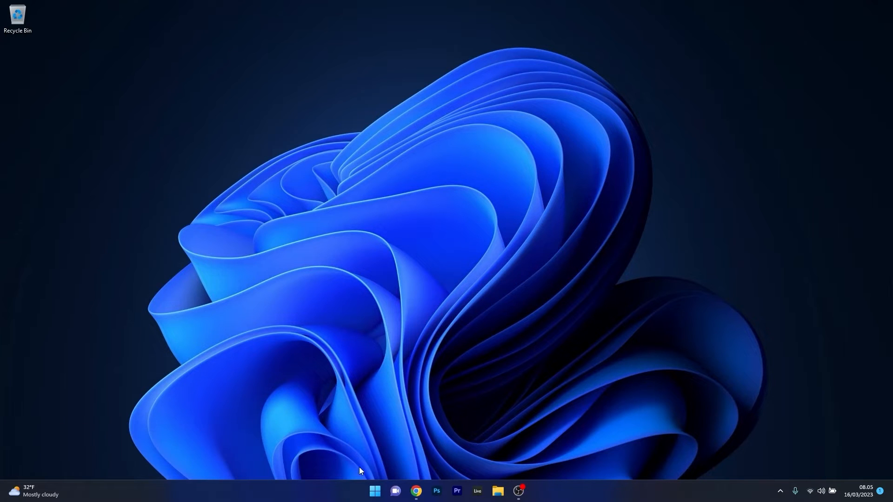
# Step: Launch Settings from the Start menu and scroll through the System page categories
pyautogui.click(374, 494)
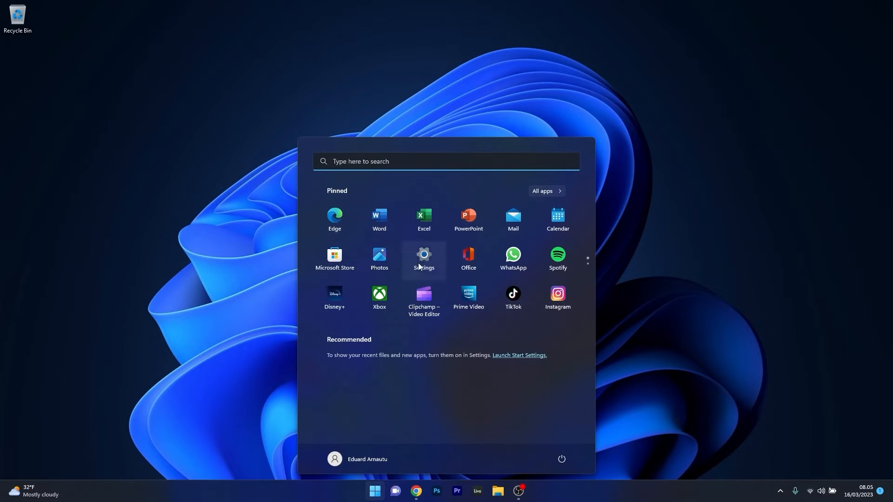
pyautogui.click(424, 257)
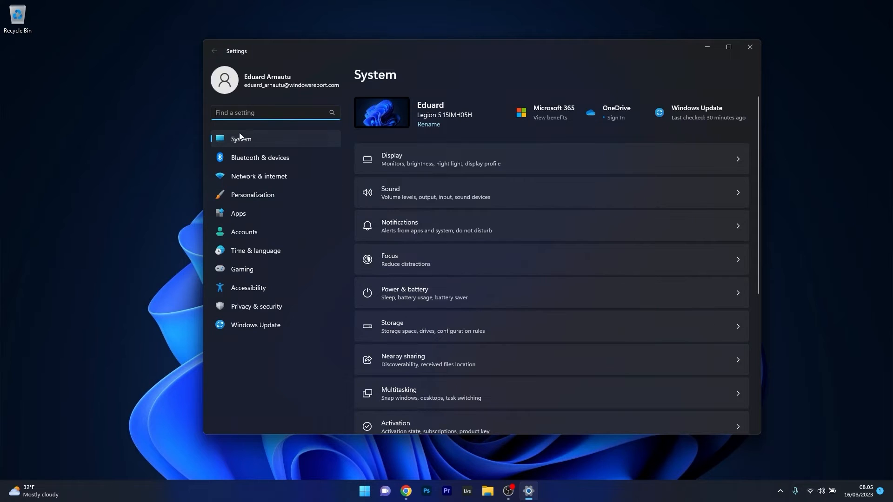
pyautogui.moveTo(308, 137)
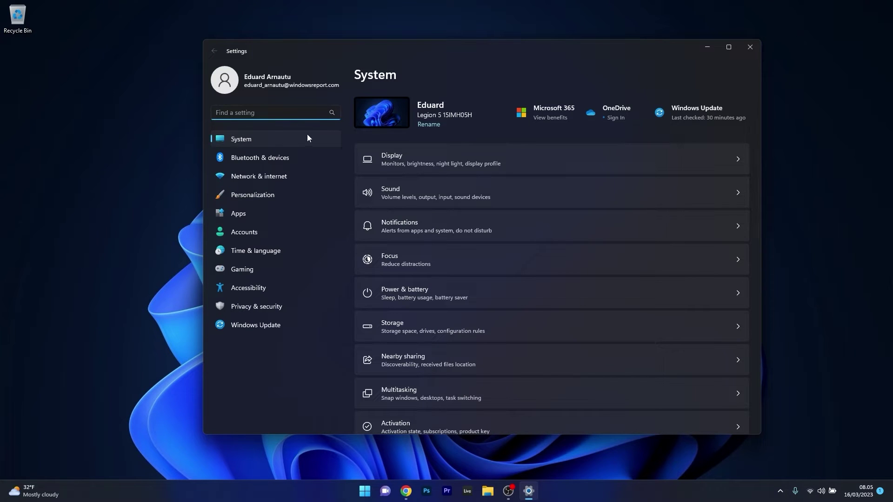
pyautogui.scroll(-3)
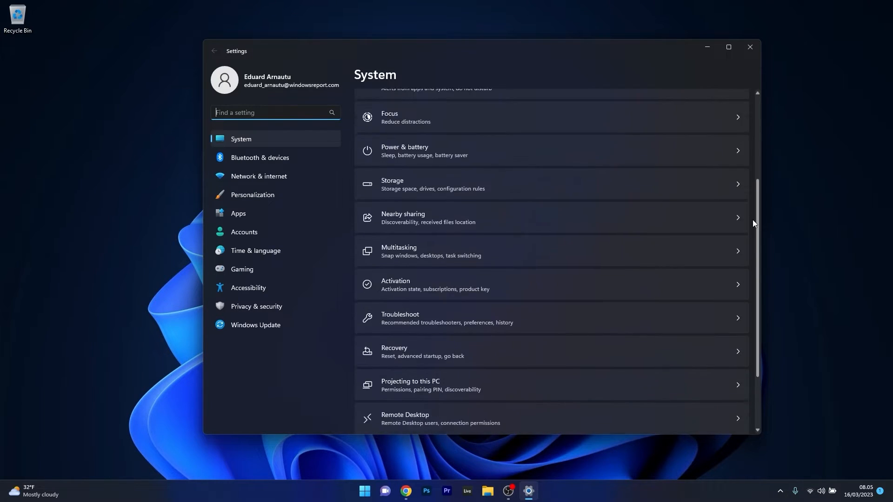
pyautogui.scroll(-3)
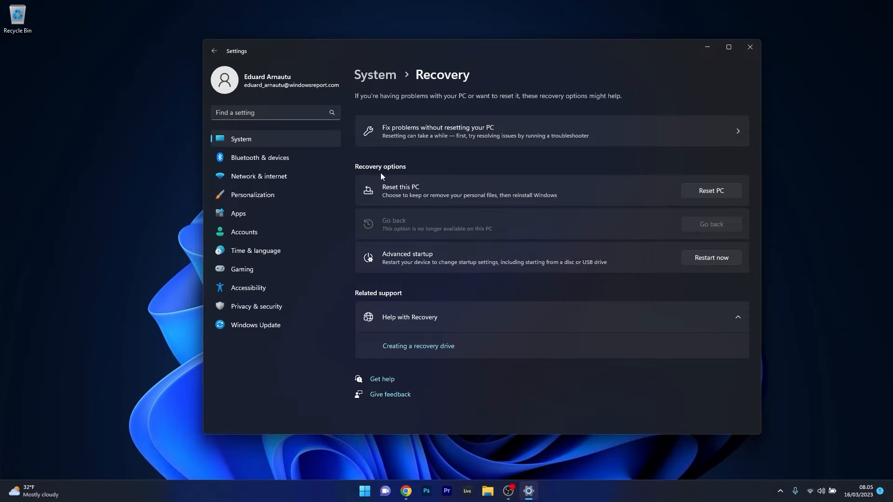
pyautogui.moveTo(654, 260)
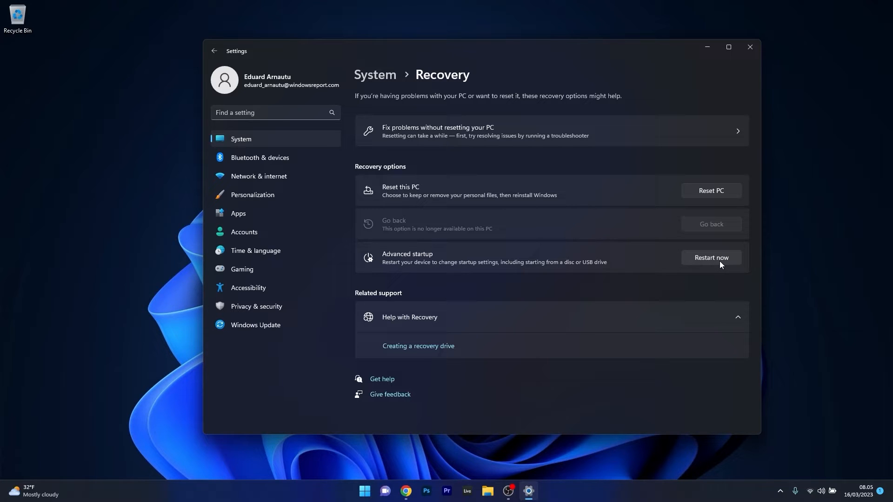
# Step: Choose Restart now under Advanced startup on the Recovery page
pyautogui.click(710, 257)
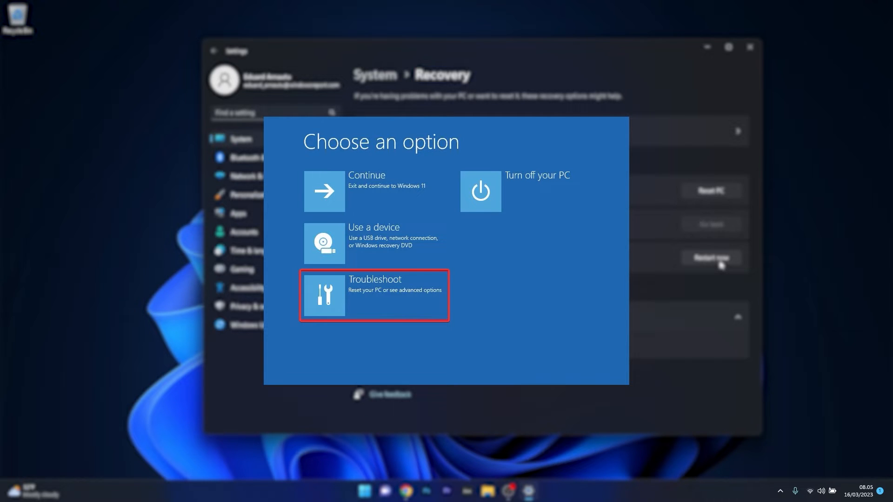
# Step: Go through Troubleshoot to Startup Settings and restart to enable Safe Mode
pyautogui.click(374, 295)
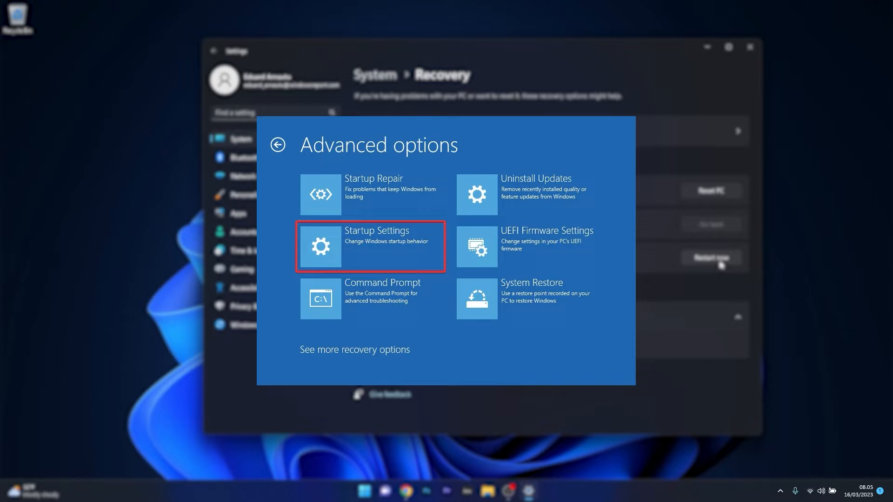
pyautogui.click(371, 246)
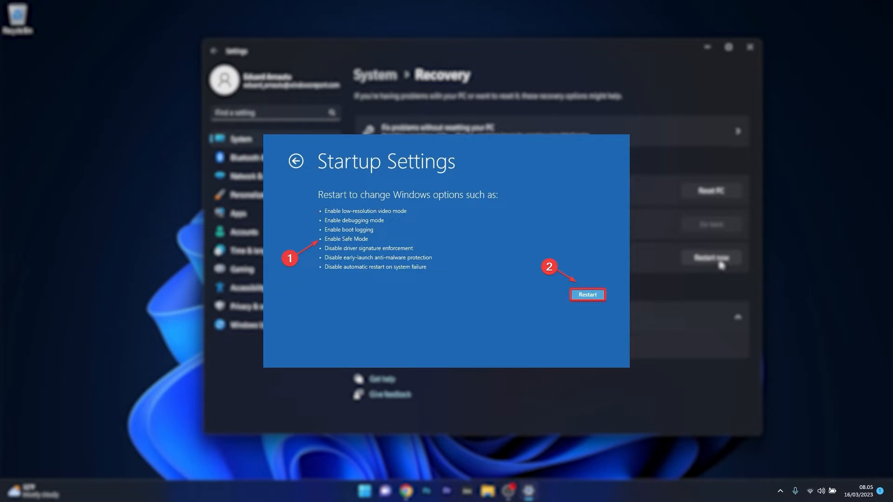
pyautogui.click(295, 161)
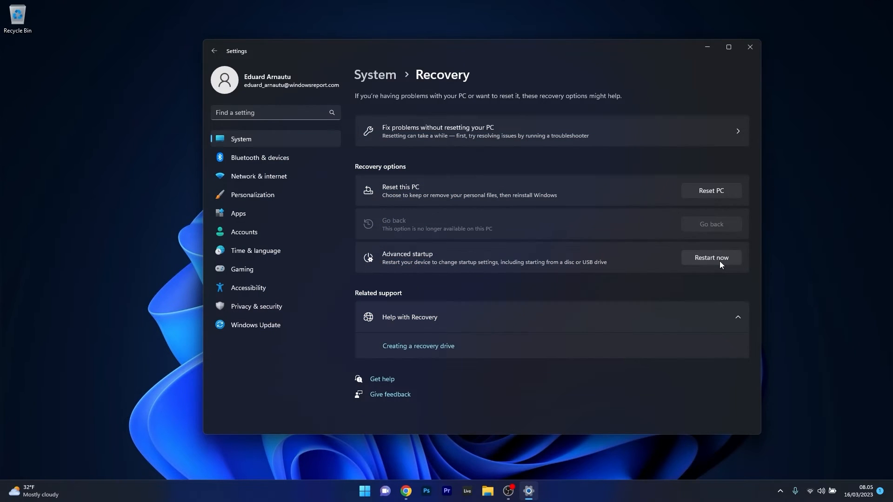
pyautogui.click(749, 46)
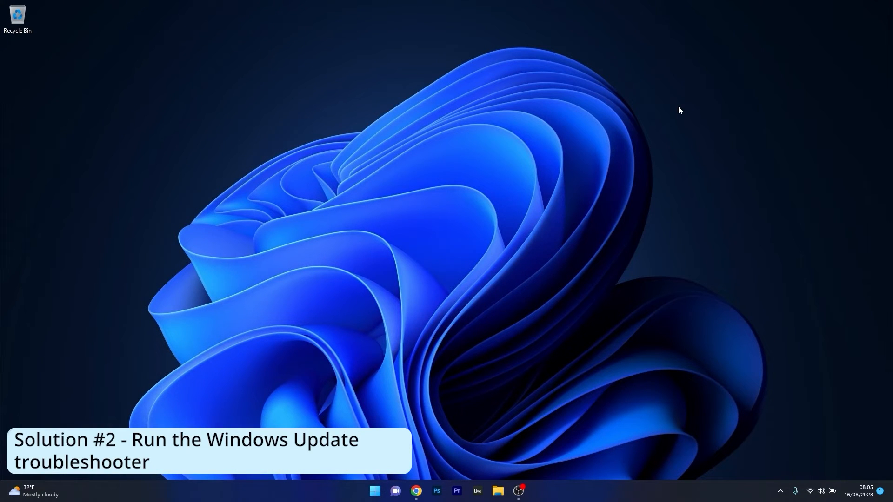
pyautogui.moveTo(538, 233)
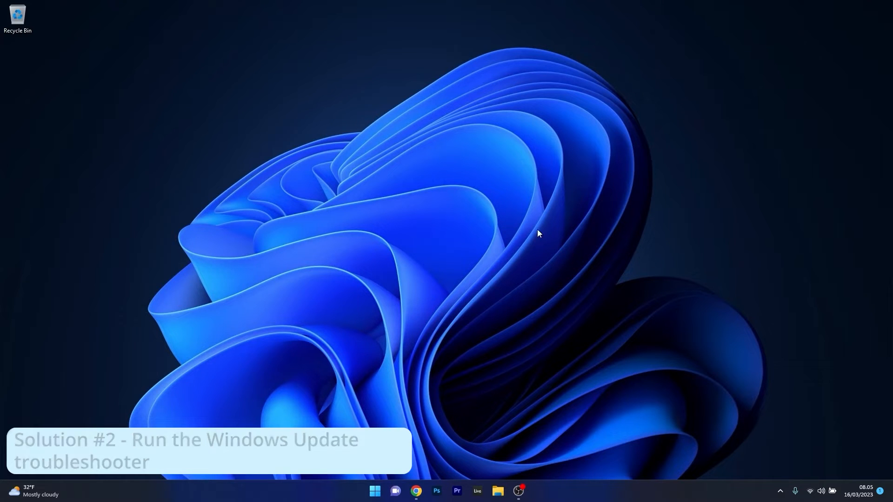
# Step: Reopen Settings from Start and scroll the System page toward Troubleshoot
pyautogui.click(374, 490)
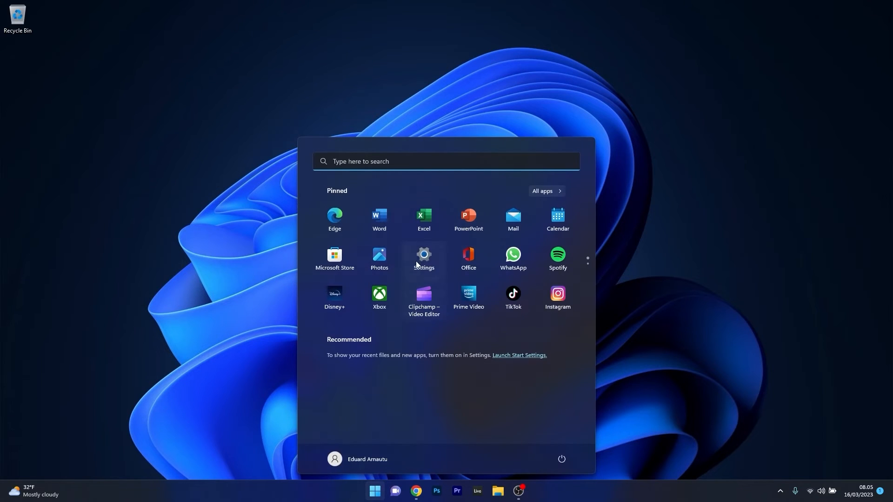
pyautogui.click(424, 254)
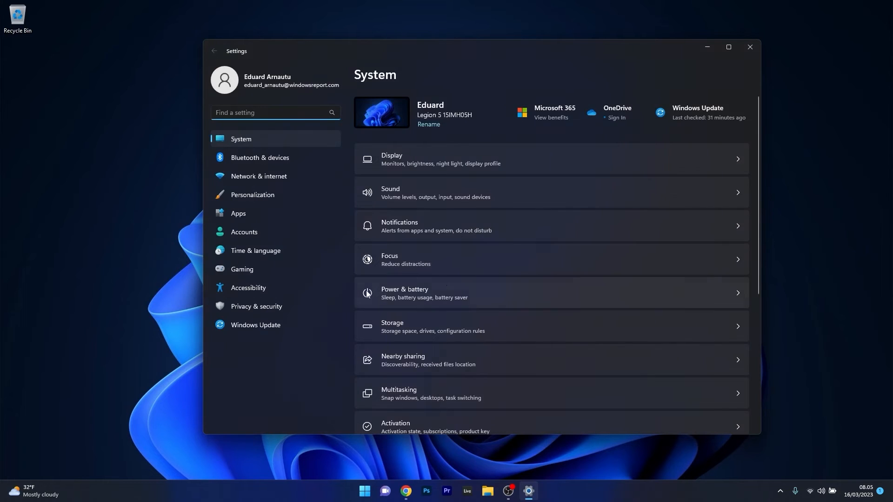
pyautogui.moveTo(291, 142)
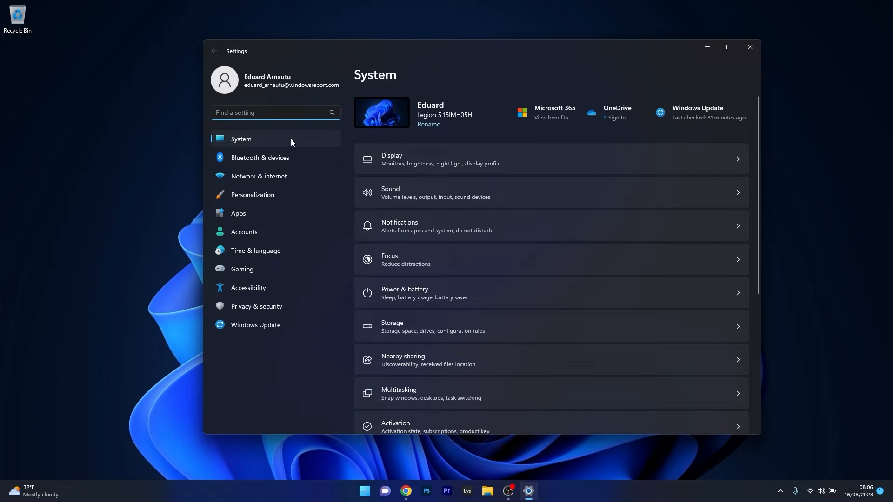
pyautogui.moveTo(760, 144)
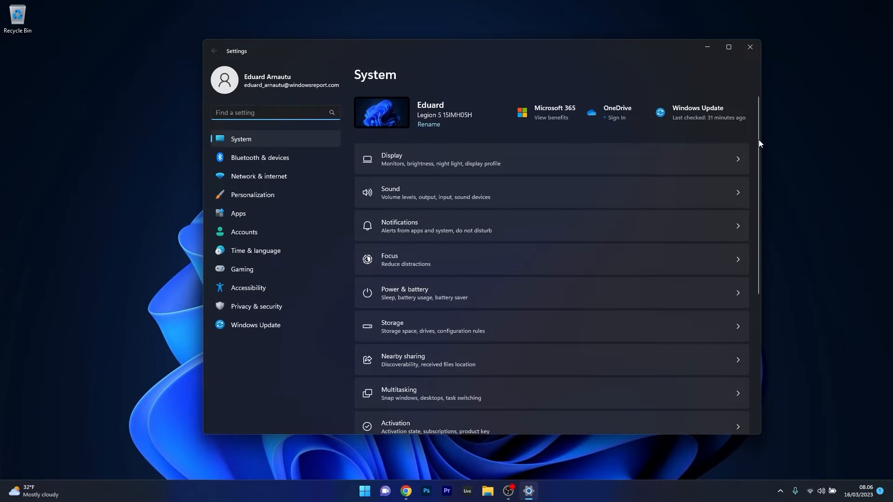
pyautogui.scroll(-3)
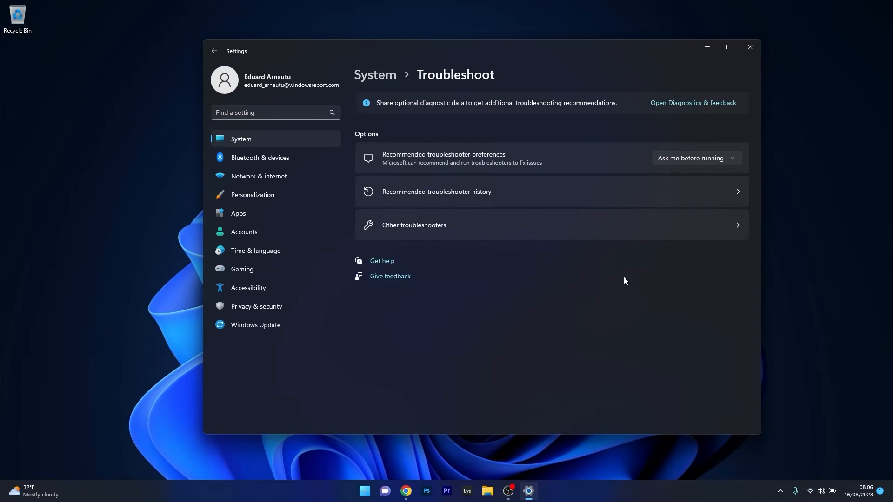
# Step: Run the Windows Update troubleshooter from Other troubleshooters, cancel it, and close Settings
pyautogui.click(413, 225)
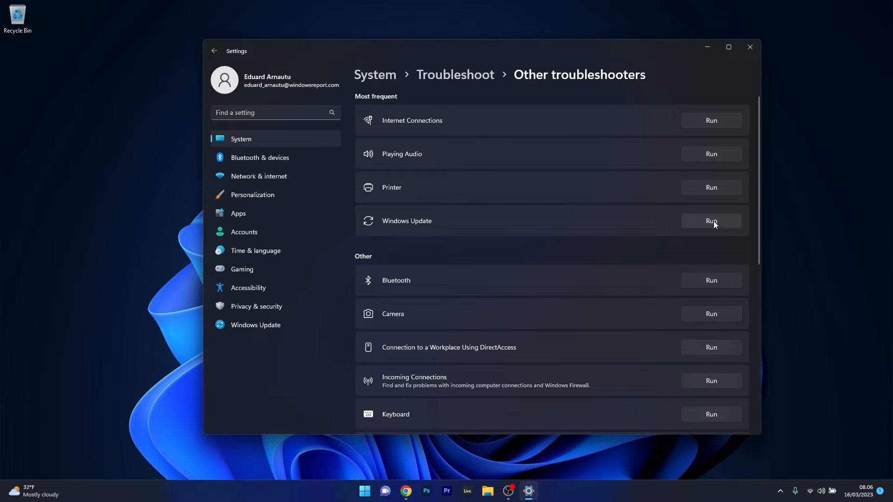
pyautogui.click(710, 221)
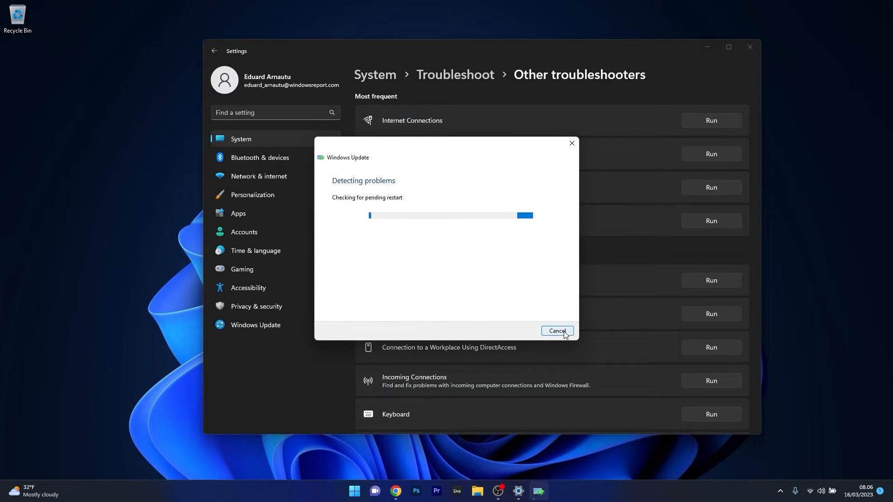
pyautogui.click(556, 331)
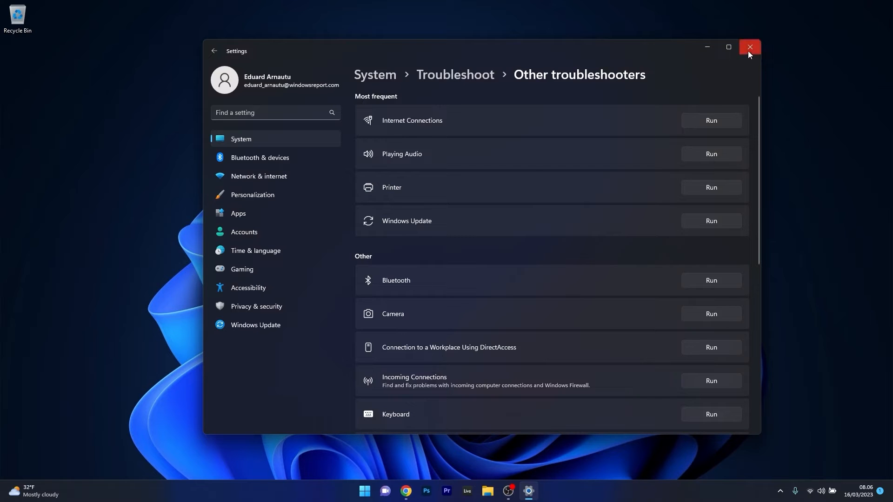
pyautogui.click(748, 47)
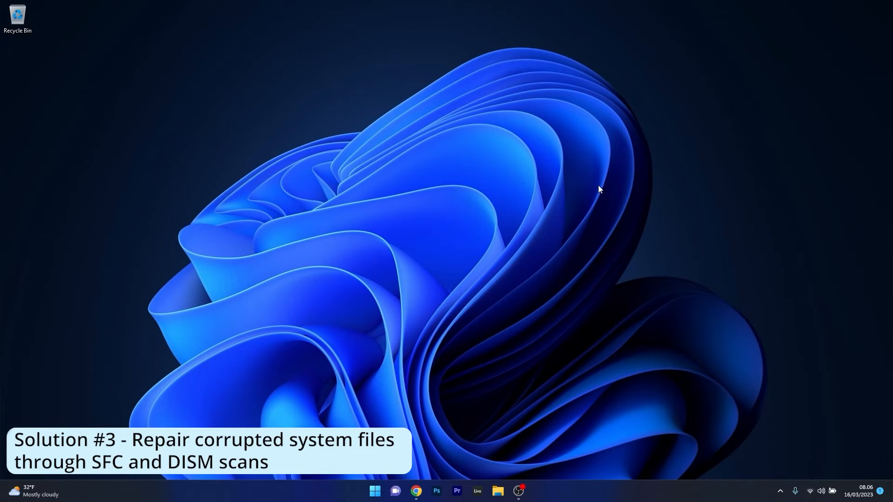
# Step: Search Start for cmd and run Command Prompt as administrator
pyautogui.click(373, 490)
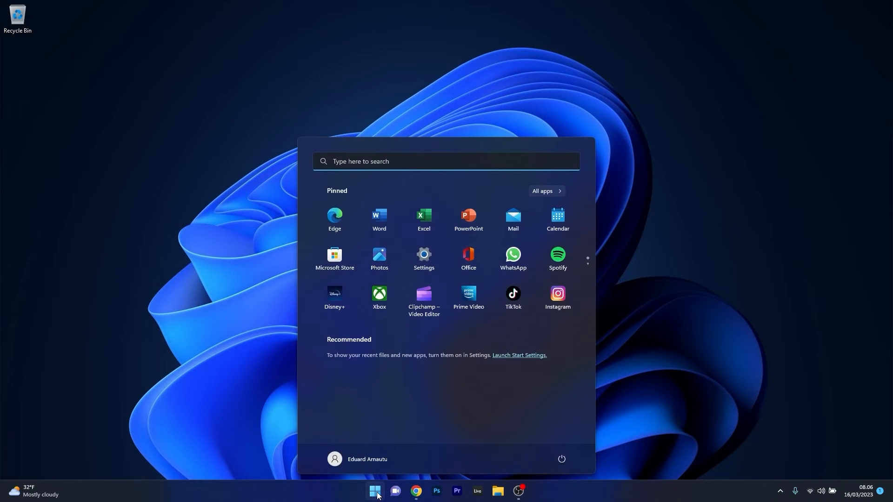
pyautogui.write('cmd')
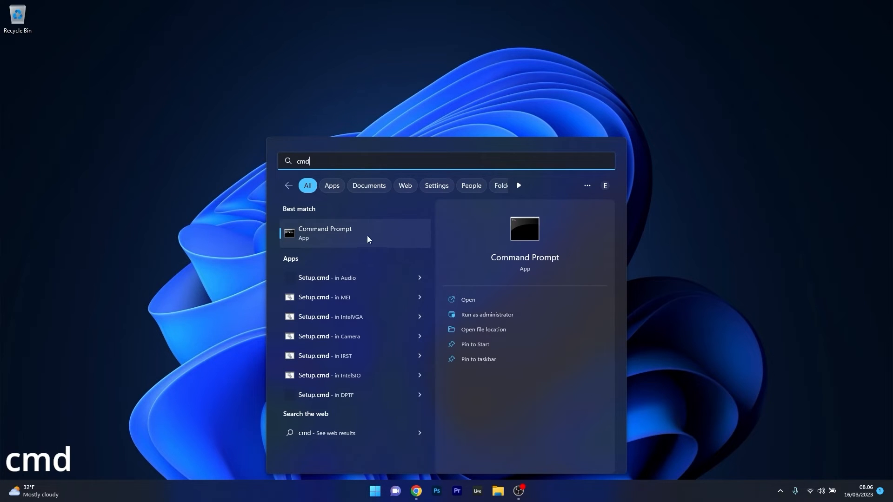
pyautogui.click(486, 314)
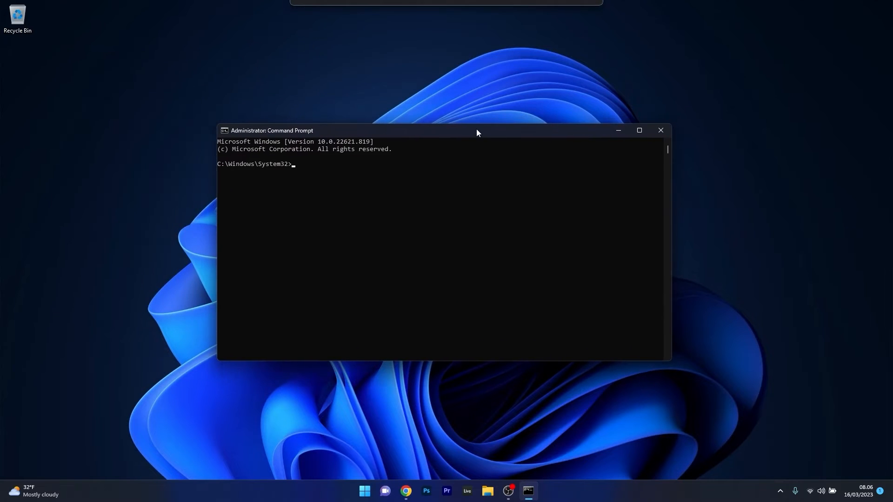
# Step: Type sfc /scannow and DISM /Online /Cleanup-Image /RestoreHealth, then close the window
pyautogui.write('sfc /sc')
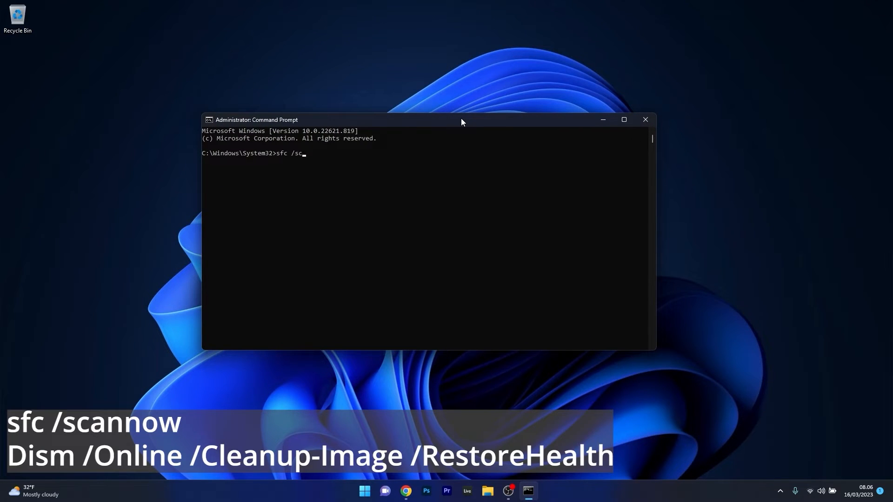
pyautogui.write('annow')
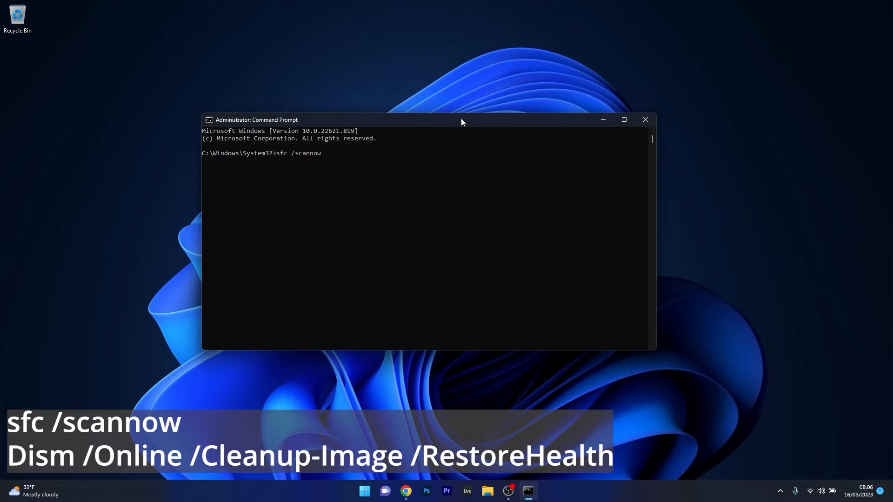
pyautogui.write('DISM /Online /Cleanup-Image /RestoreHeal')
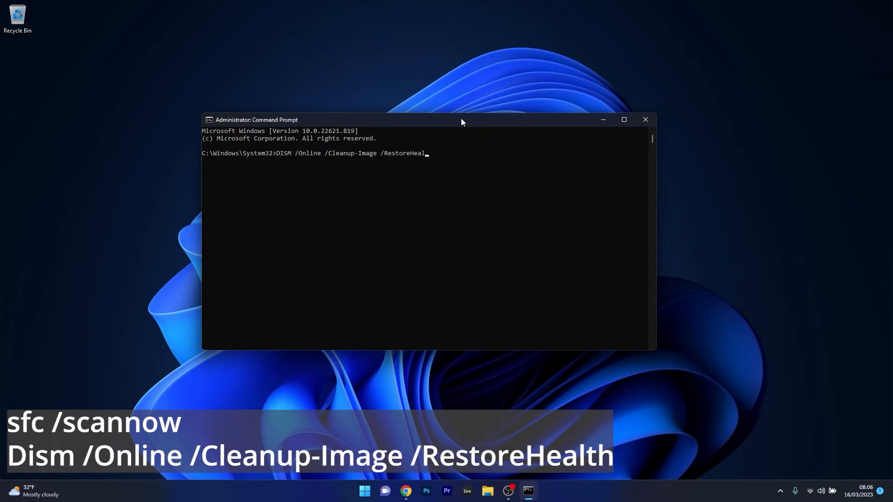
pyautogui.write('th')
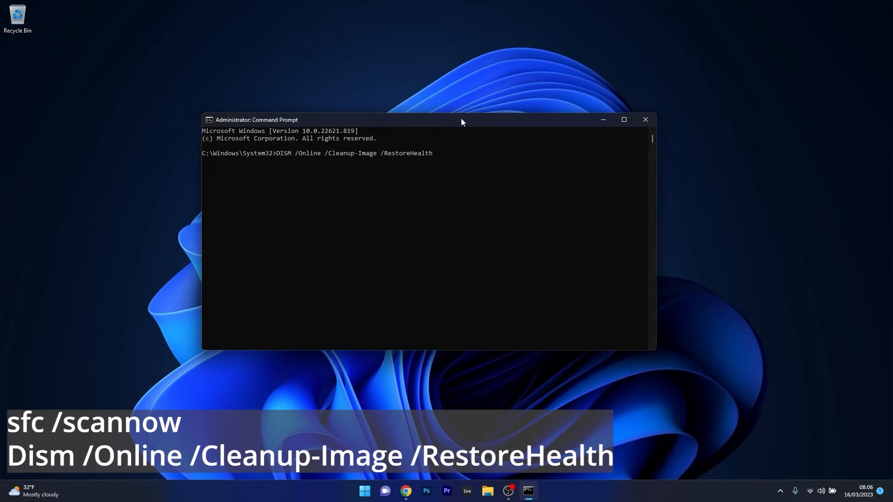
pyautogui.moveTo(548, 124)
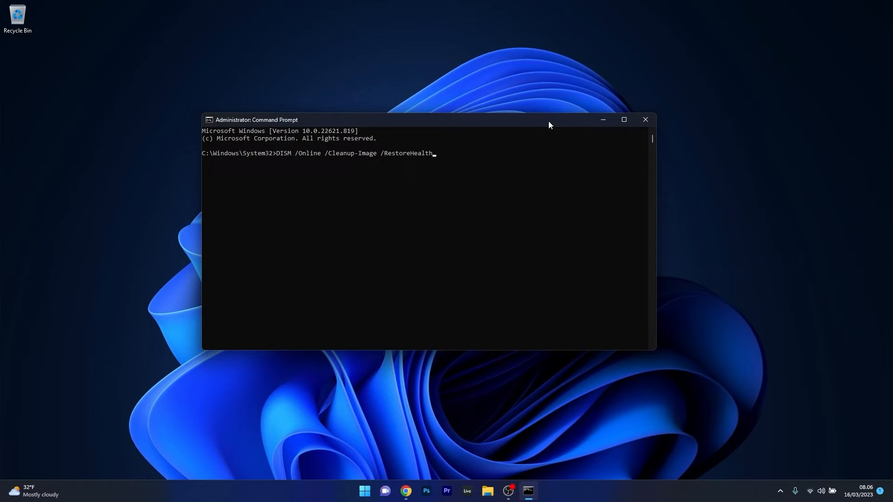
pyautogui.click(645, 119)
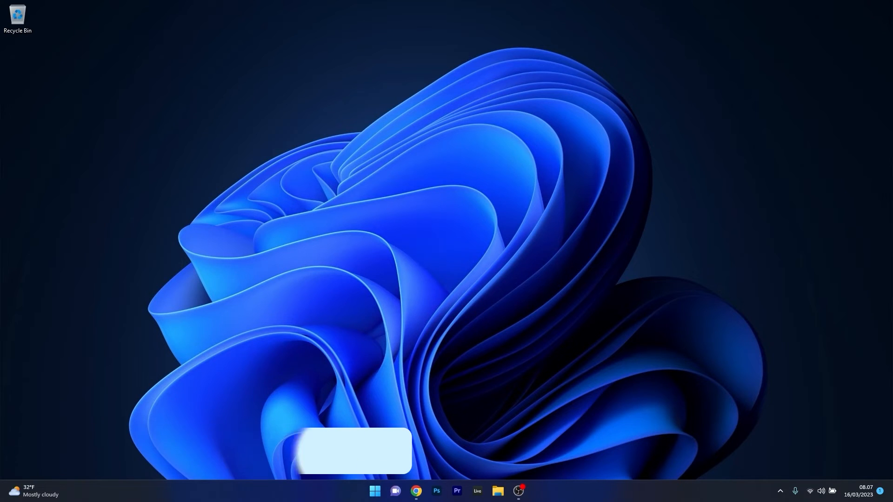
# Step: Open the Services console, scroll to Windows Update, and open its Properties
pyautogui.click(374, 494)
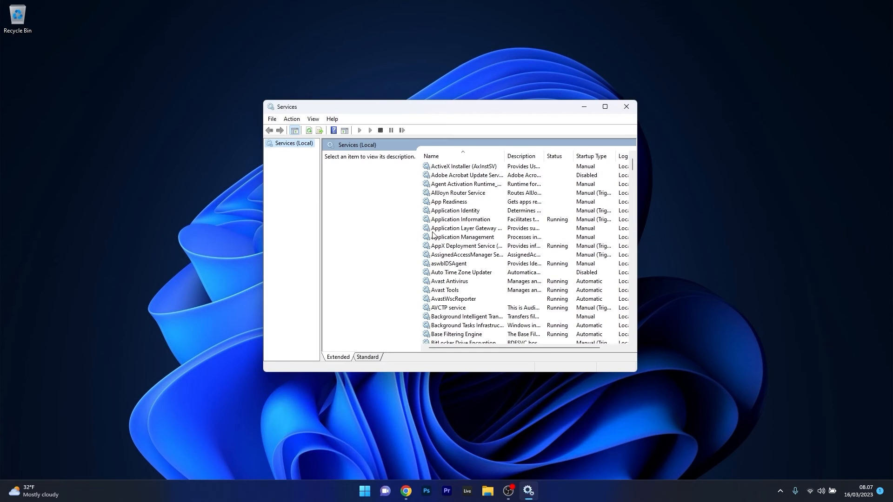
pyautogui.moveTo(465, 228)
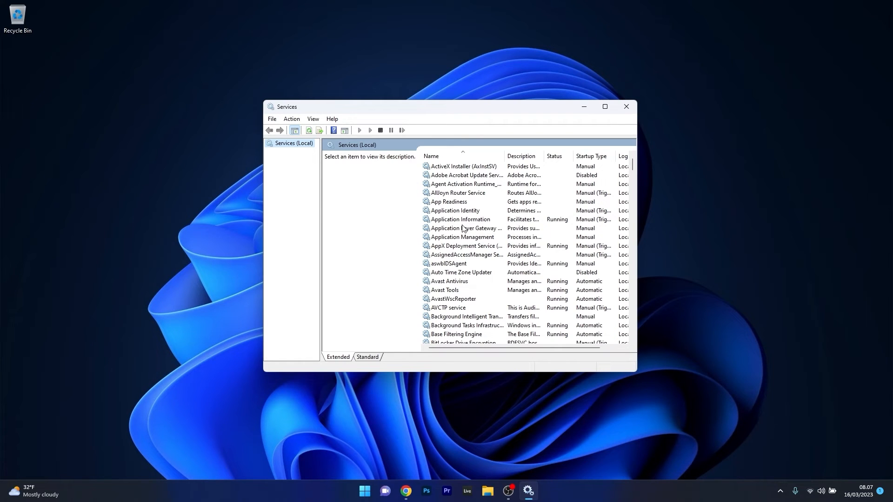
pyautogui.click(464, 228)
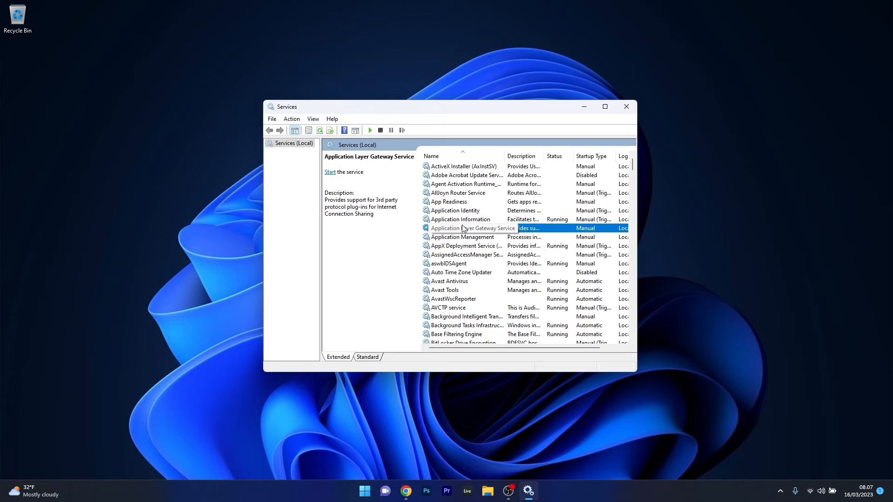
pyautogui.scroll(-3)
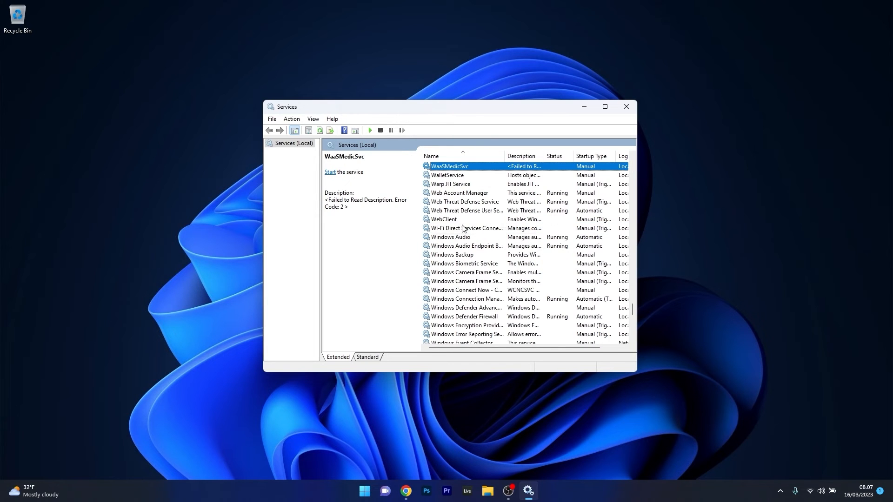
pyautogui.scroll(-3)
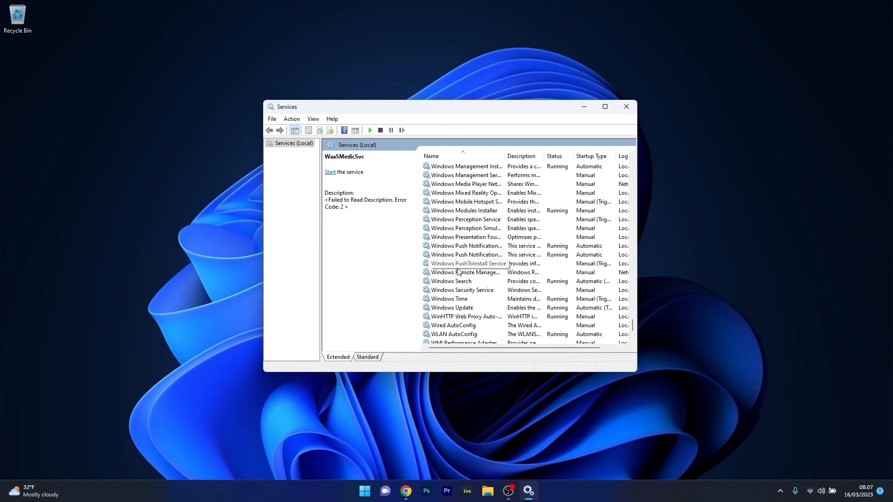
pyautogui.doubleClick(451, 307)
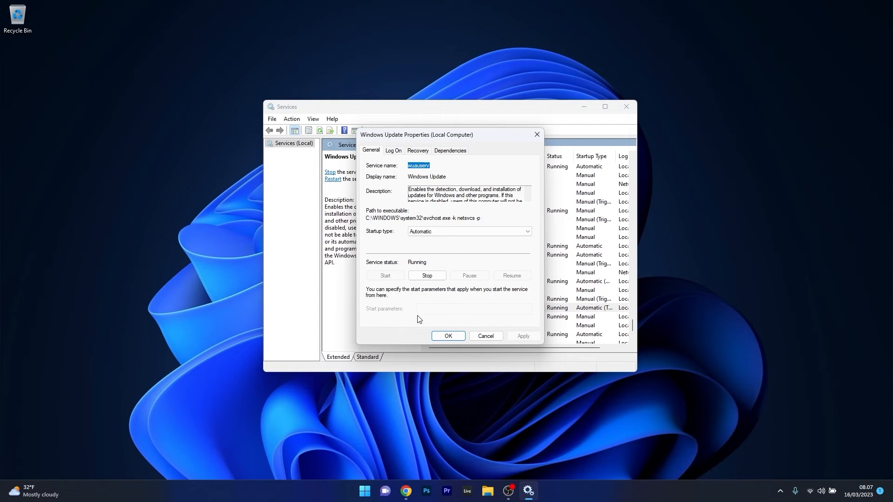
pyautogui.moveTo(423, 268)
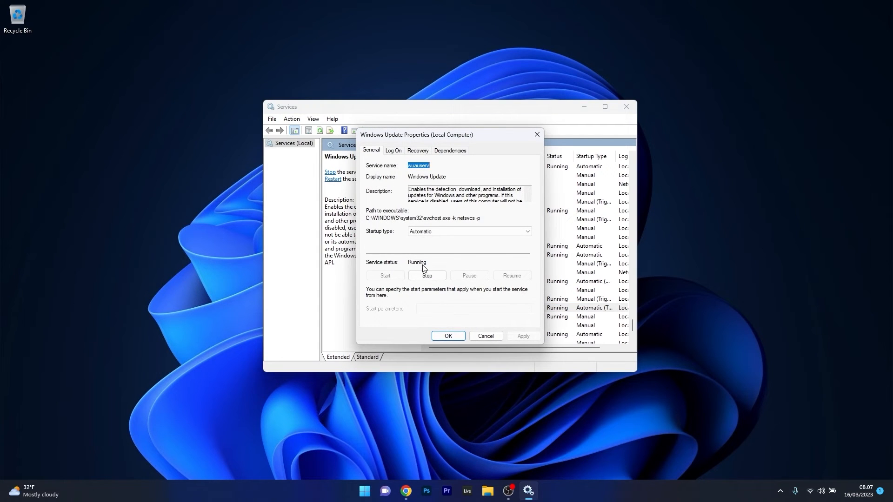
# Step: Stop the Windows Update service in its Properties dialog, then start it again
pyautogui.click(427, 275)
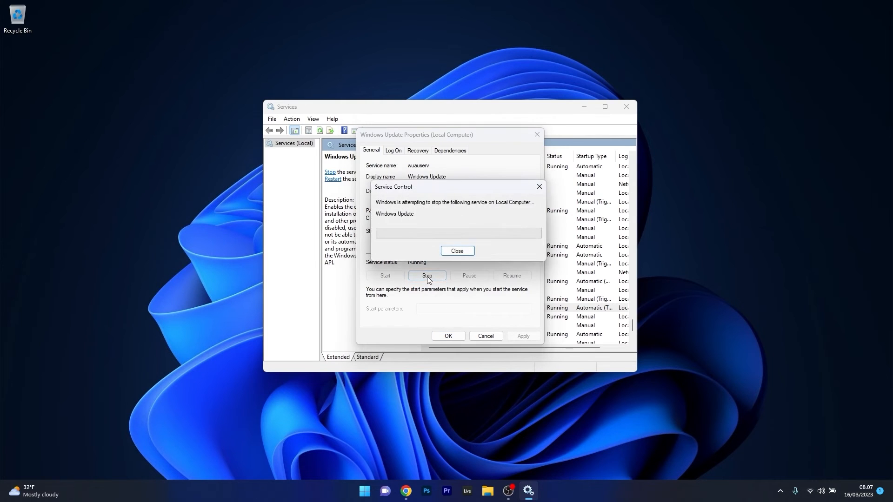
pyautogui.click(457, 251)
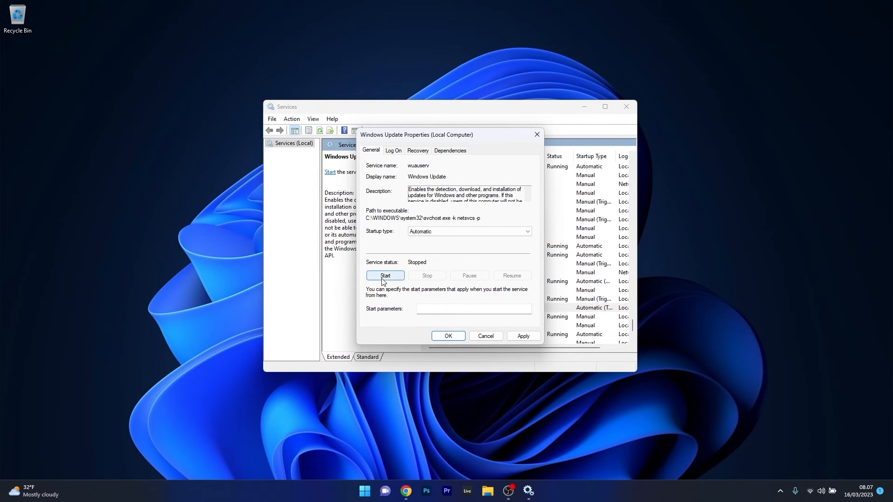
pyautogui.click(385, 276)
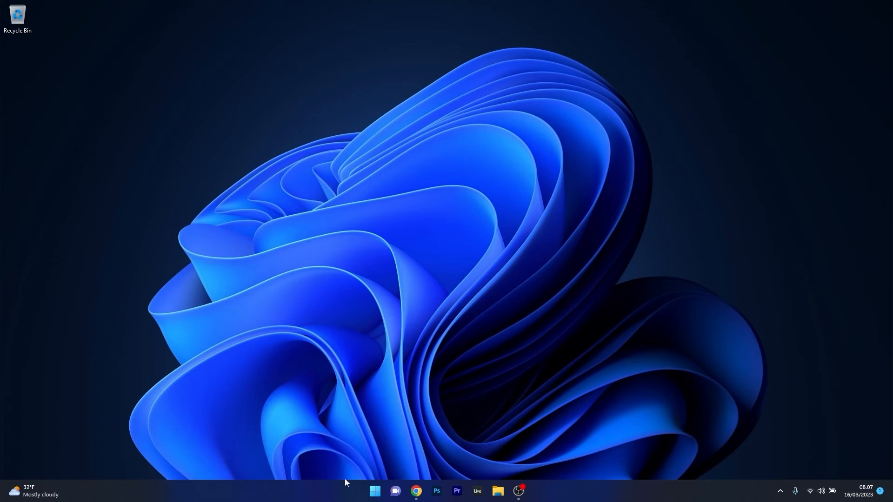
# Step: Search rstrui from Start and open the System Restore wizard
pyautogui.click(374, 490)
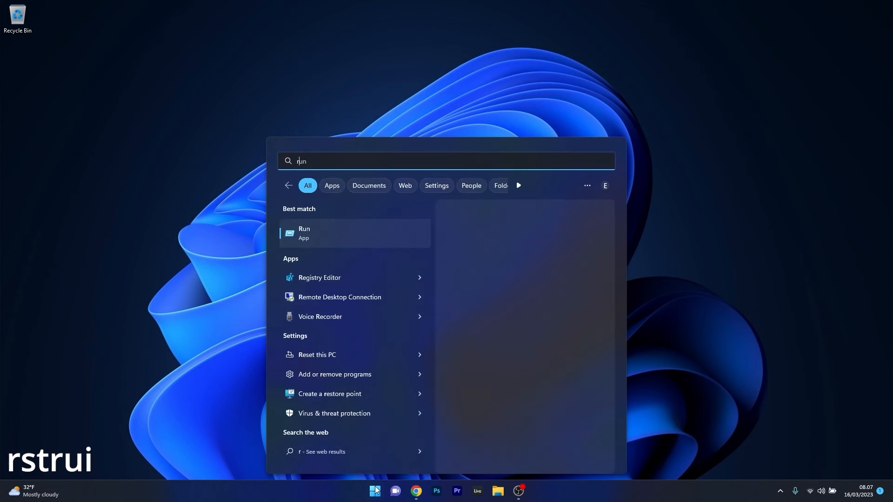
pyautogui.write('rstrui')
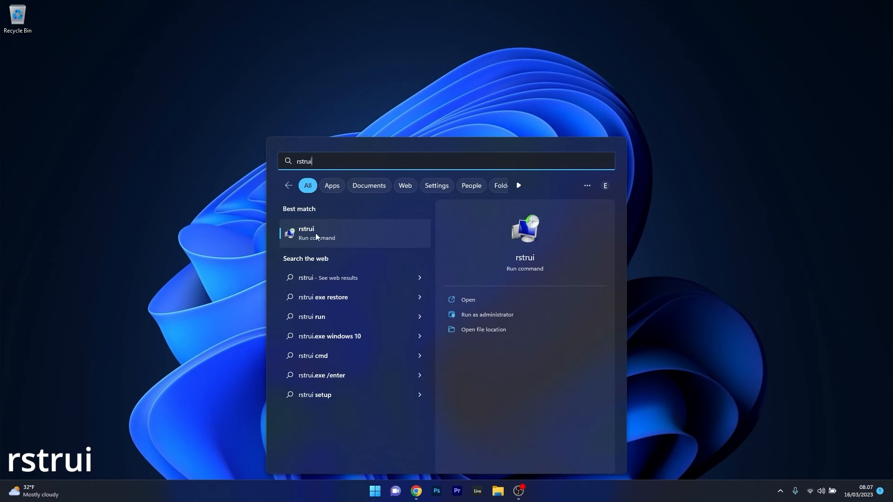
pyautogui.moveTo(355, 236)
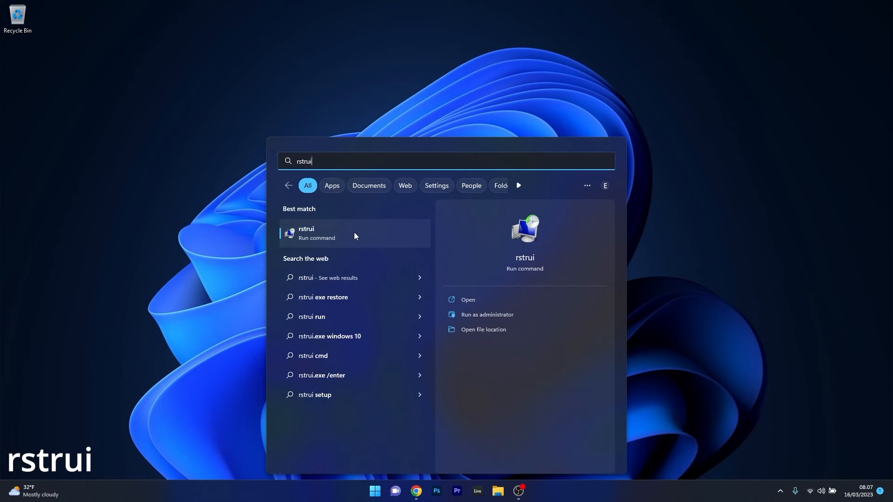
pyautogui.click(468, 299)
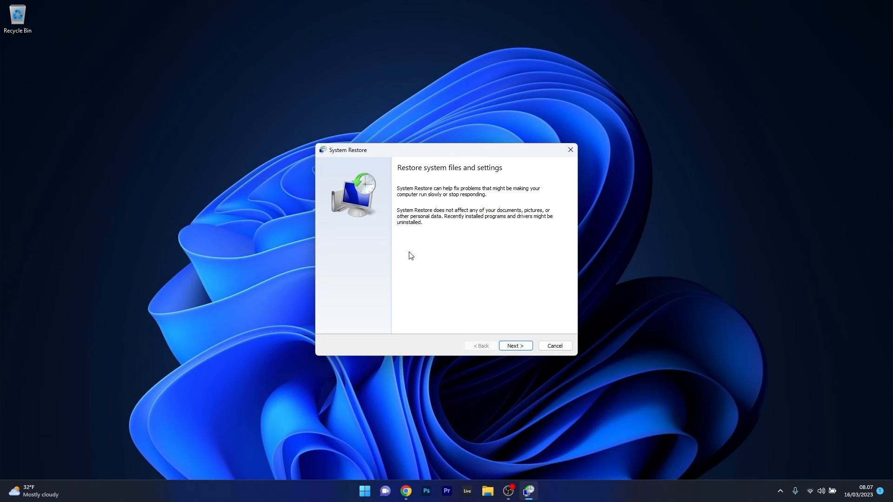
pyautogui.moveTo(508, 311)
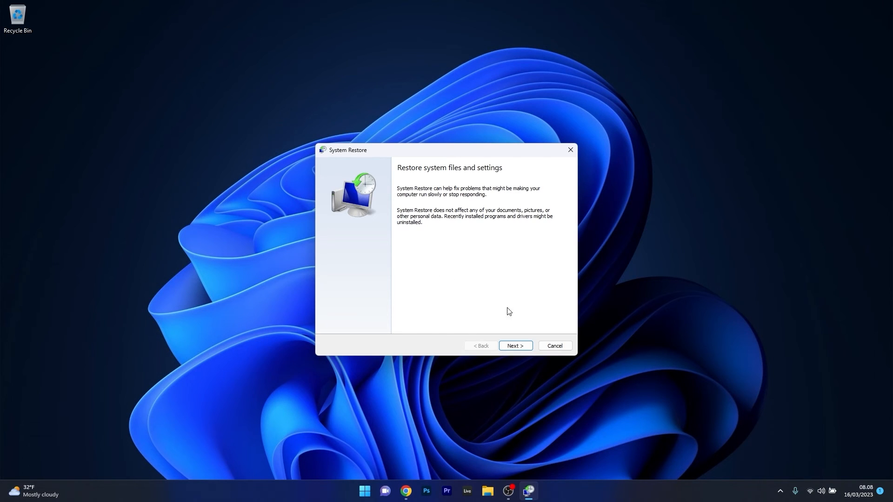
# Step: Select the 25/11/2022 automatic restore point, view its confirmation, and close the wizard unrestored
pyautogui.click(514, 345)
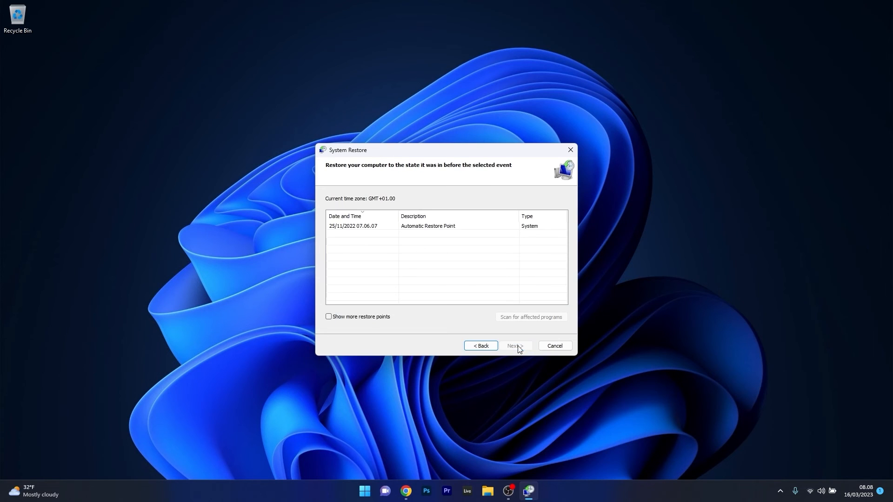
pyautogui.click(426, 226)
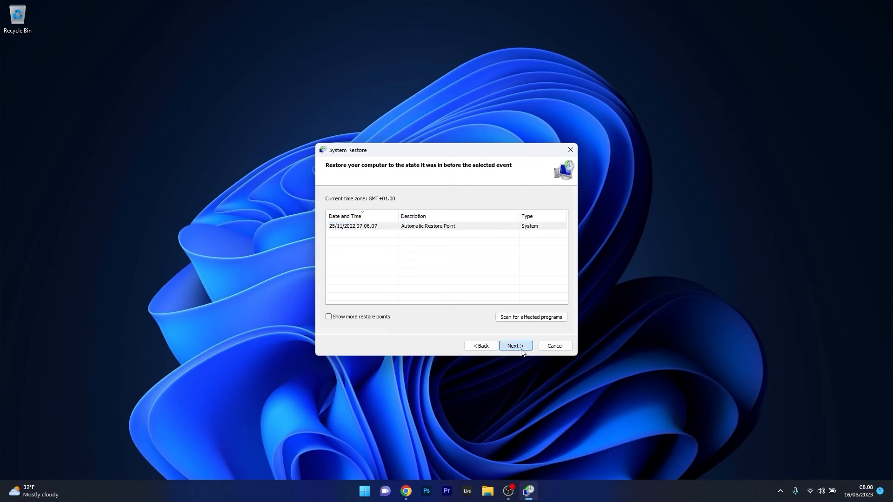
pyautogui.click(514, 346)
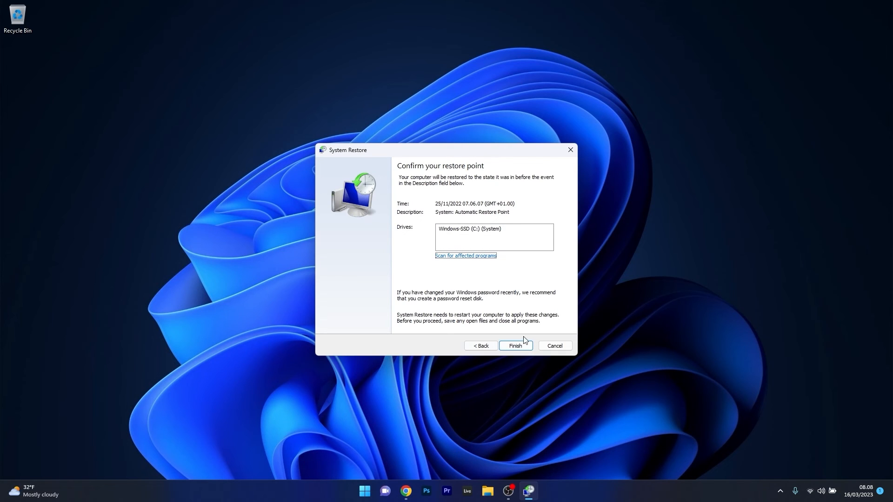
pyautogui.moveTo(517, 305)
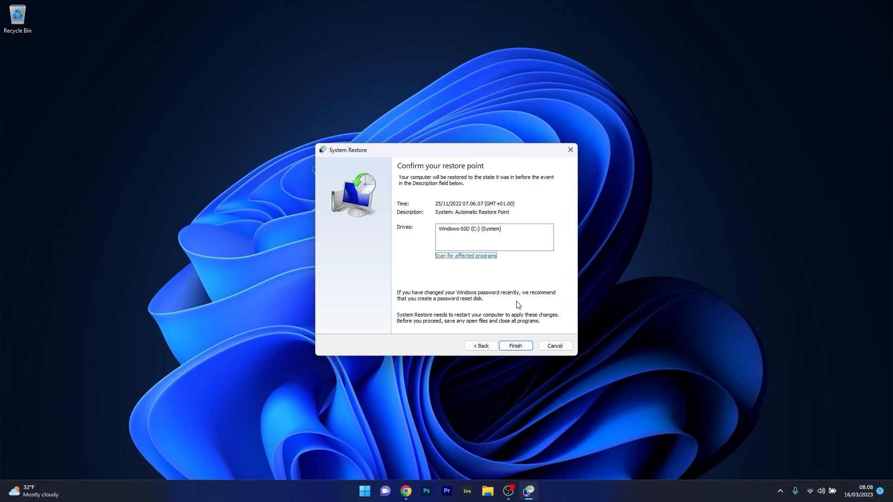
pyautogui.moveTo(569, 150)
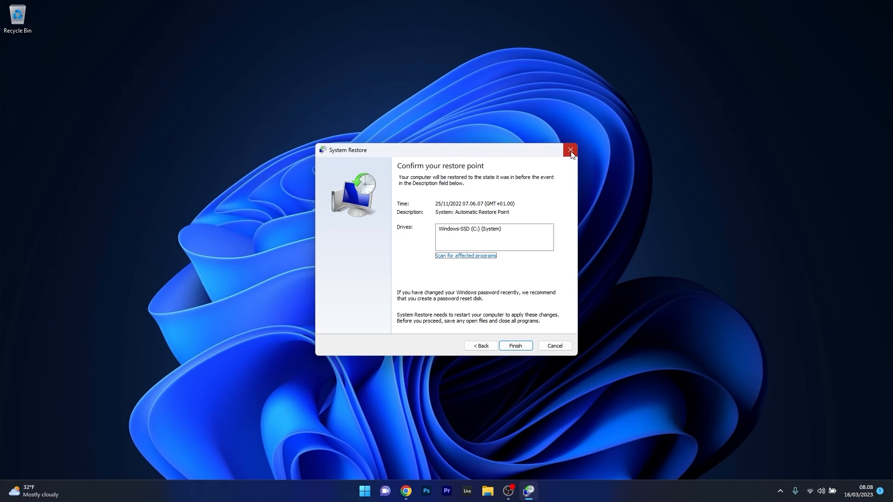
pyautogui.click(569, 149)
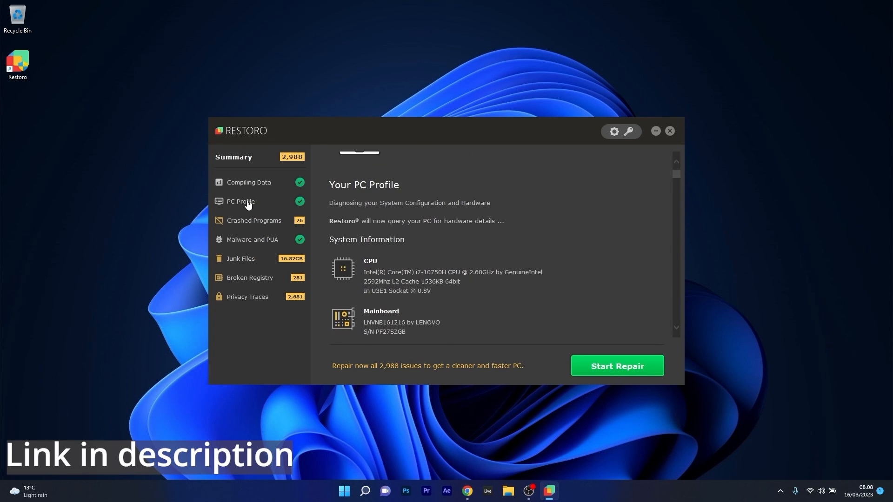
# Step: Close Restoro after reviewing its 2,988-issue summary and PC profile
pyautogui.click(669, 131)
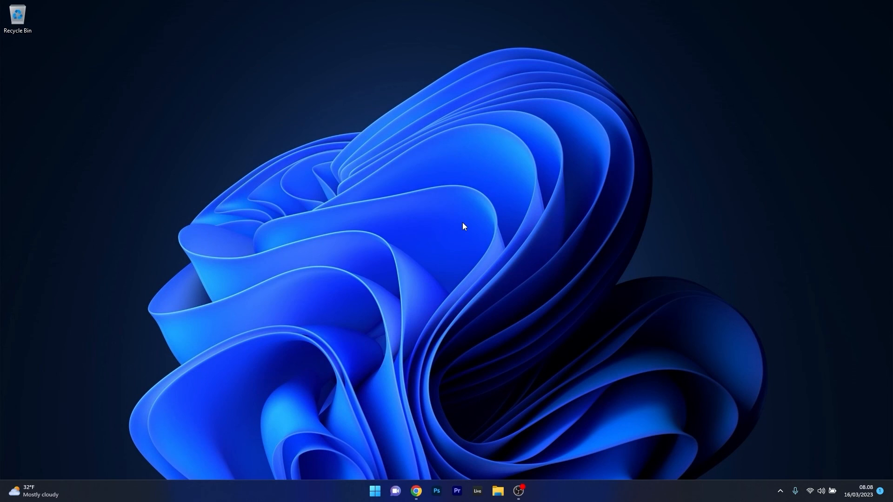